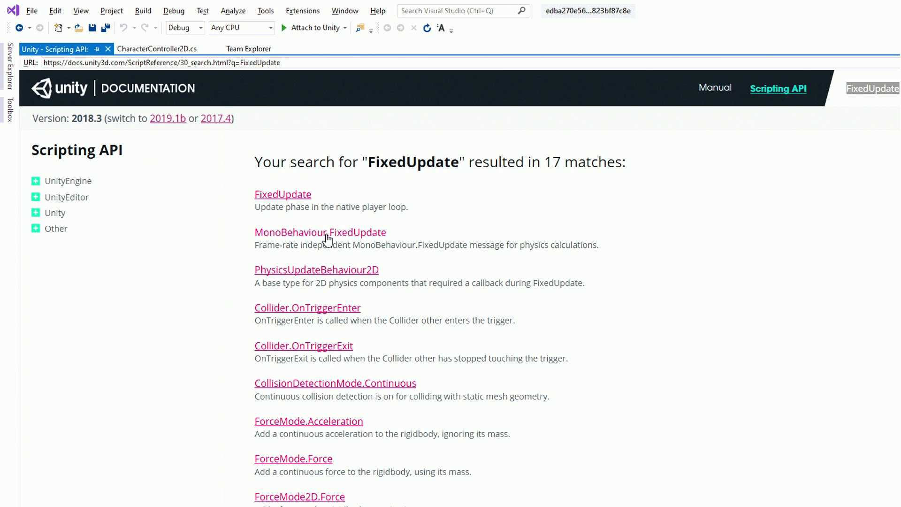
Step: Attach the debugger to Unity and start play mode via Attach to Unity and Play
click(320, 232)
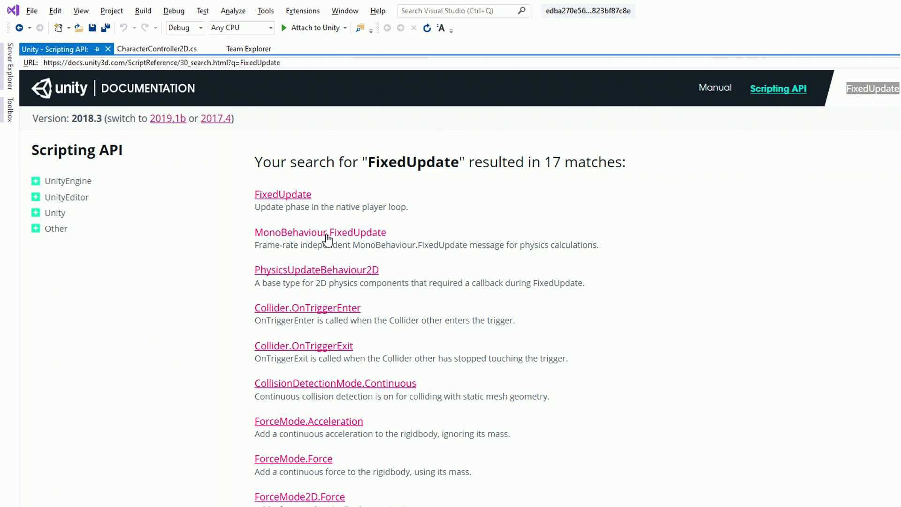
click(158, 48)
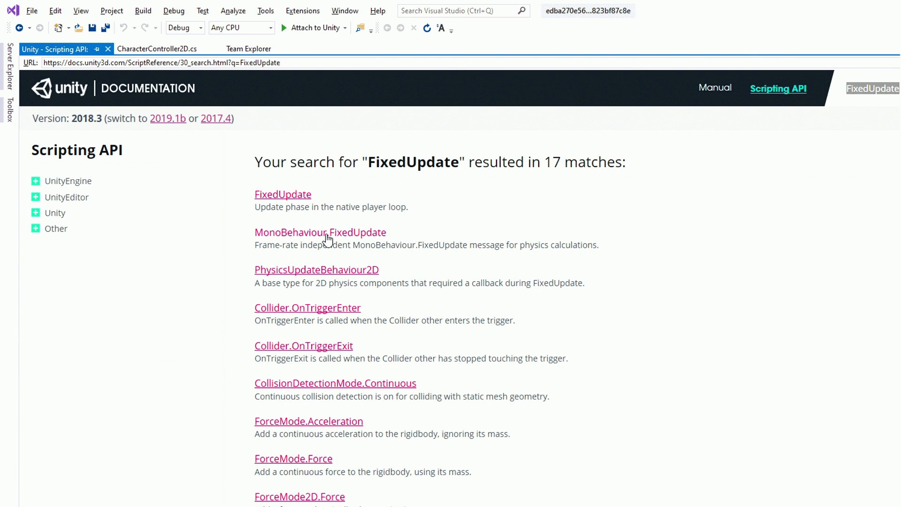
click(320, 232)
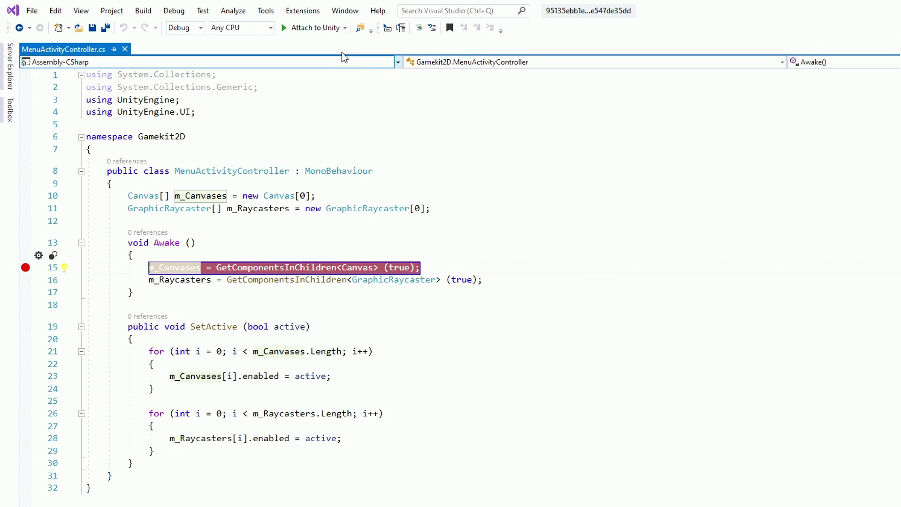
click(345, 28)
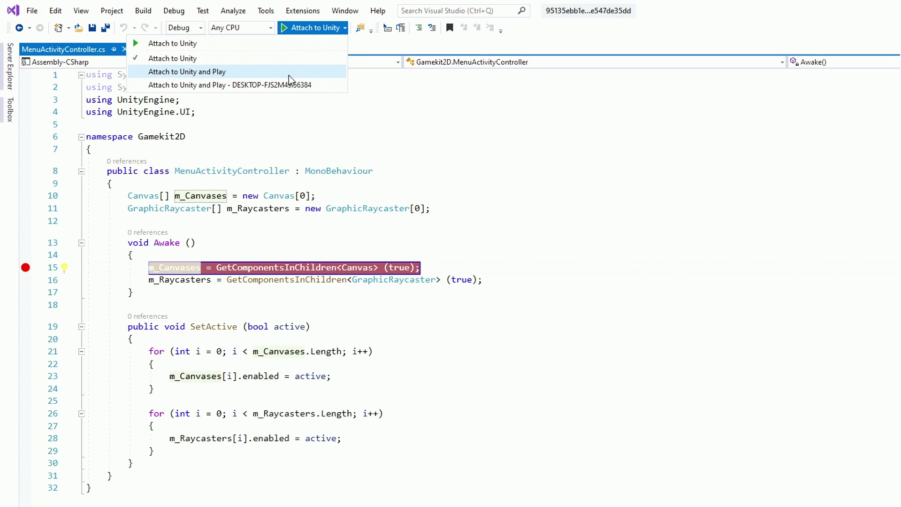
click(187, 72)
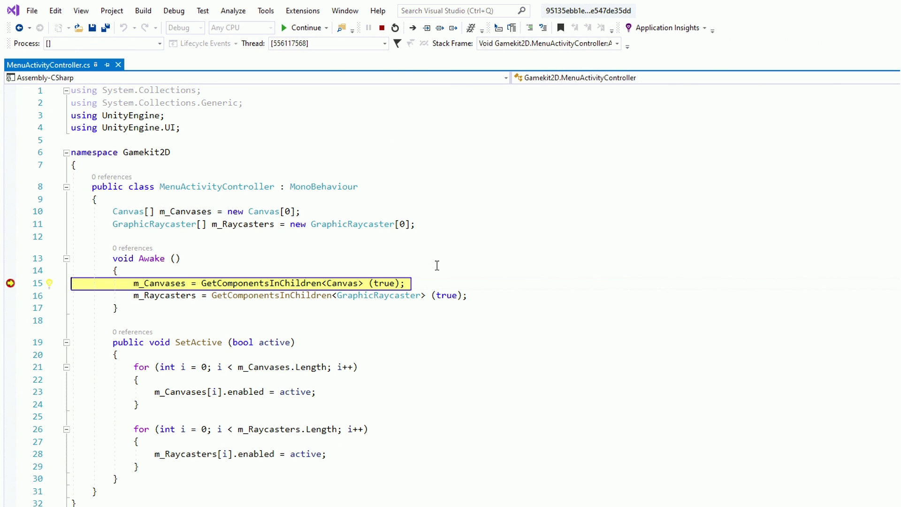
Step: Run Attach to Unity and Play again so execution stops at the Awake breakpoint
click(381, 28)
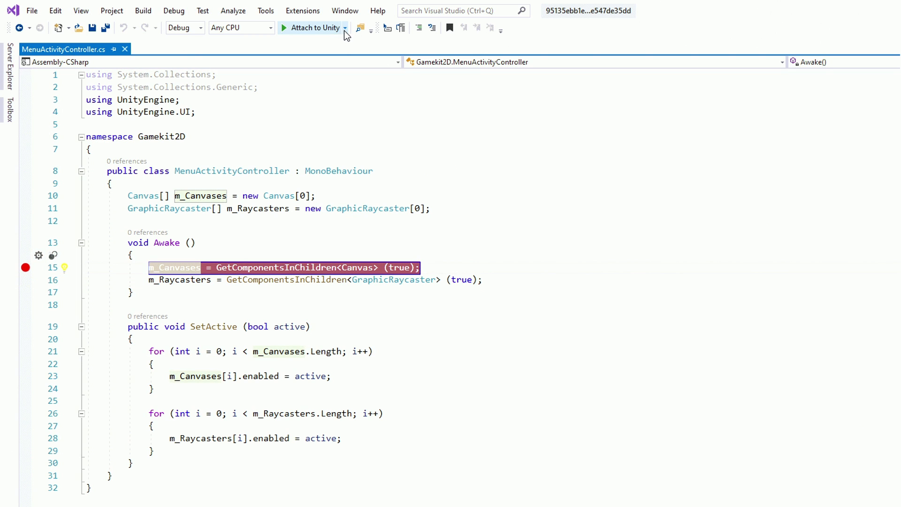
mouse_move(290, 80)
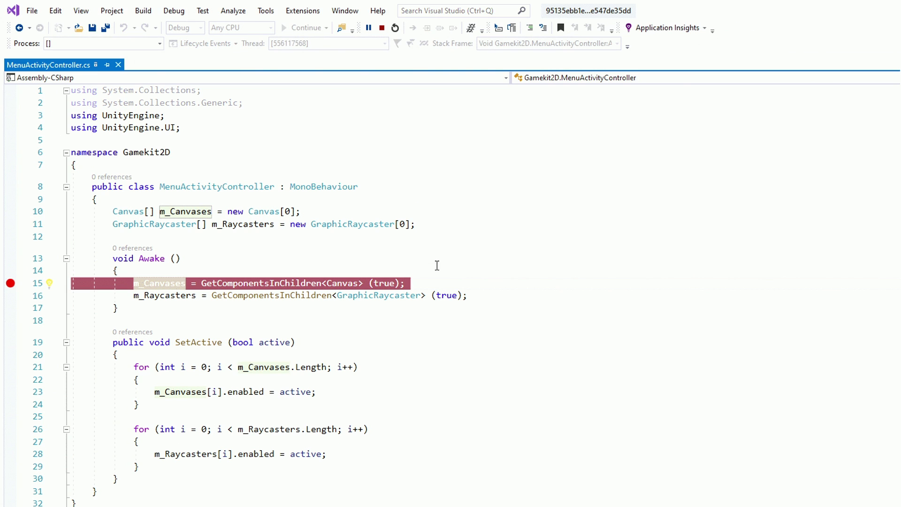
click(307, 27)
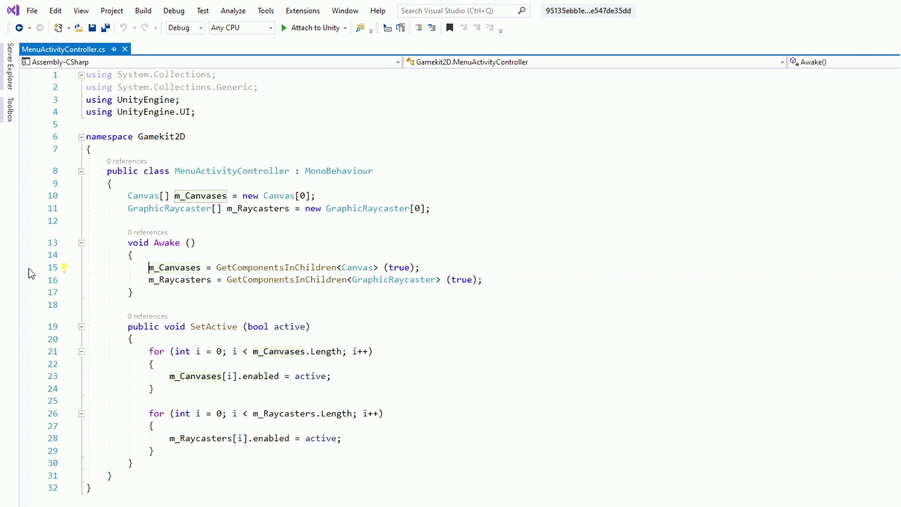
click(345, 28)
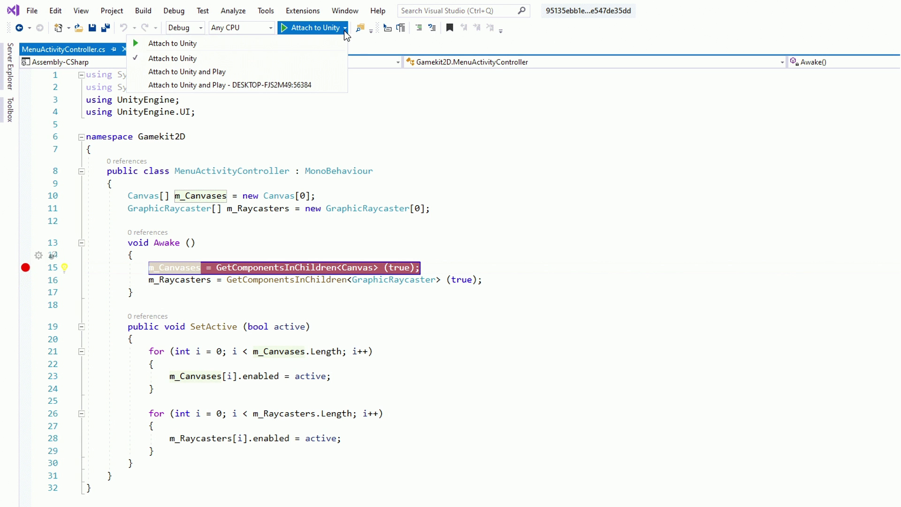
click(187, 72)
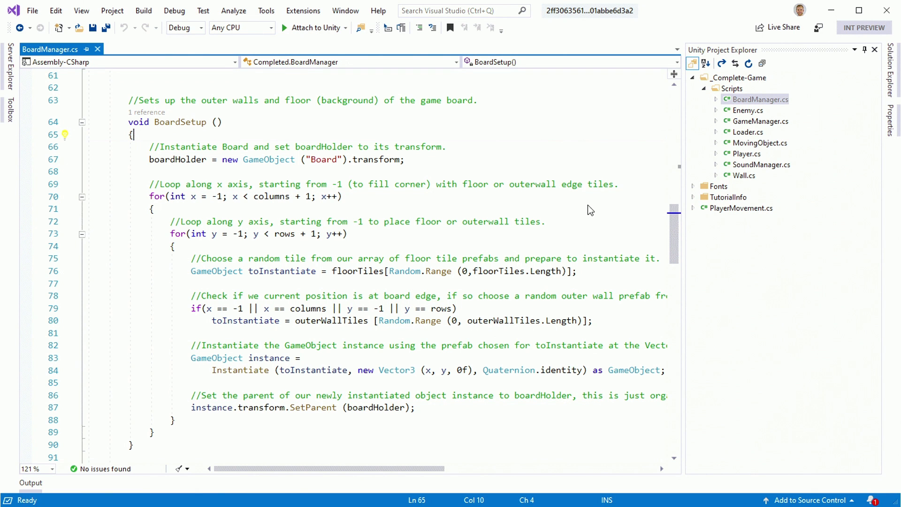
Step: Start a Live Share collaboration session from the title-bar Live Share button
click(778, 27)
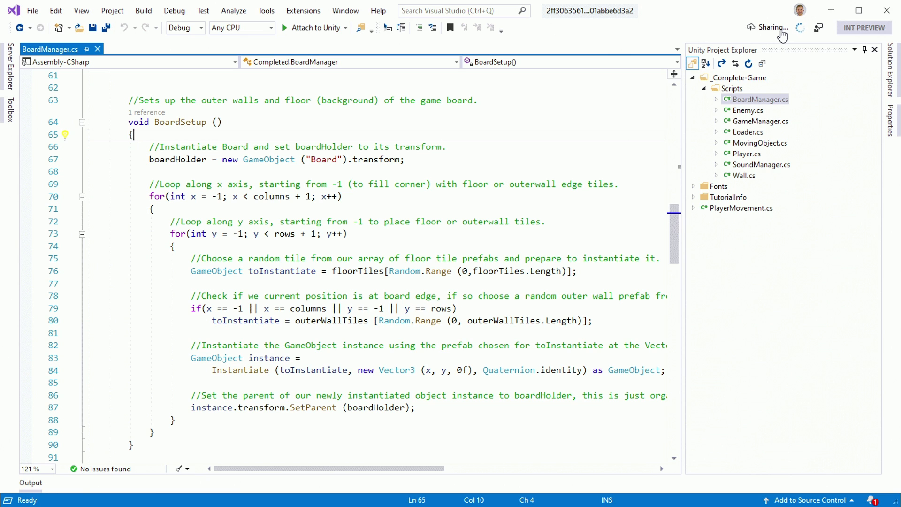
click(777, 28)
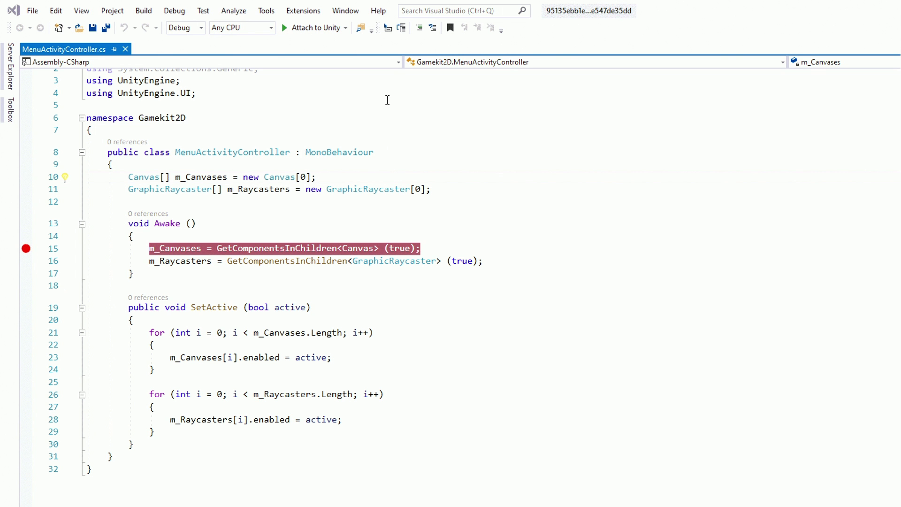
Step: Show the Help menu's Send Feedback options for reporting problems or suggesting features
click(378, 10)
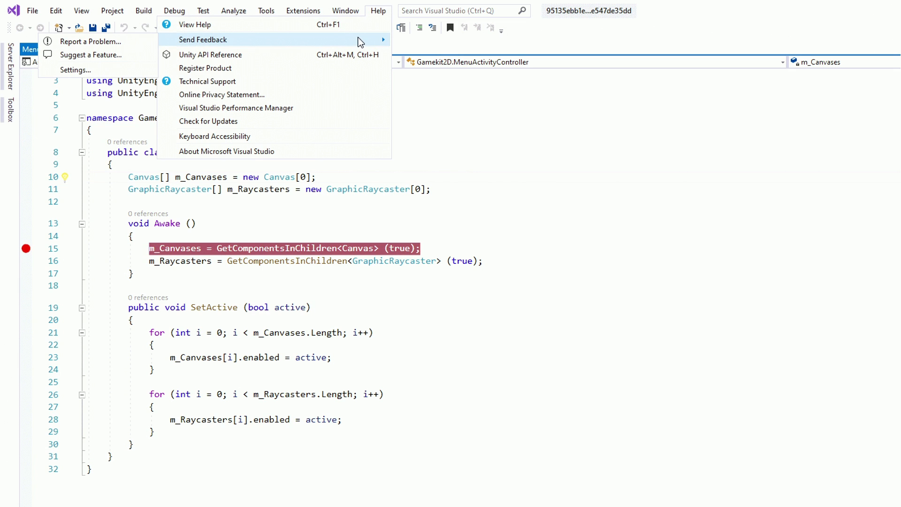
mouse_move(90, 41)
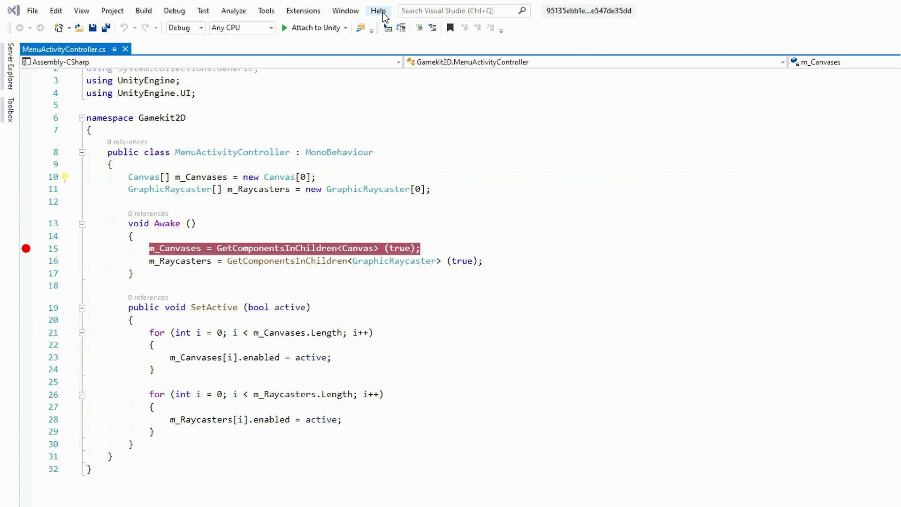
click(379, 10)
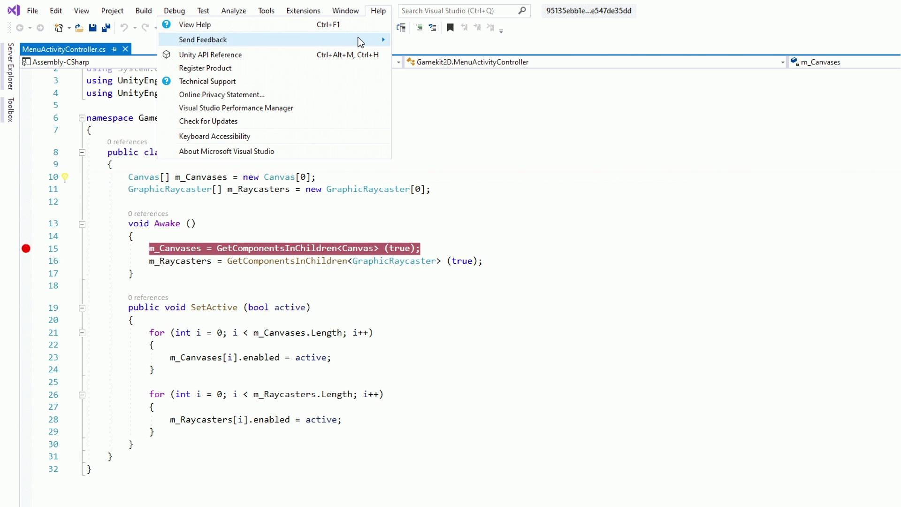